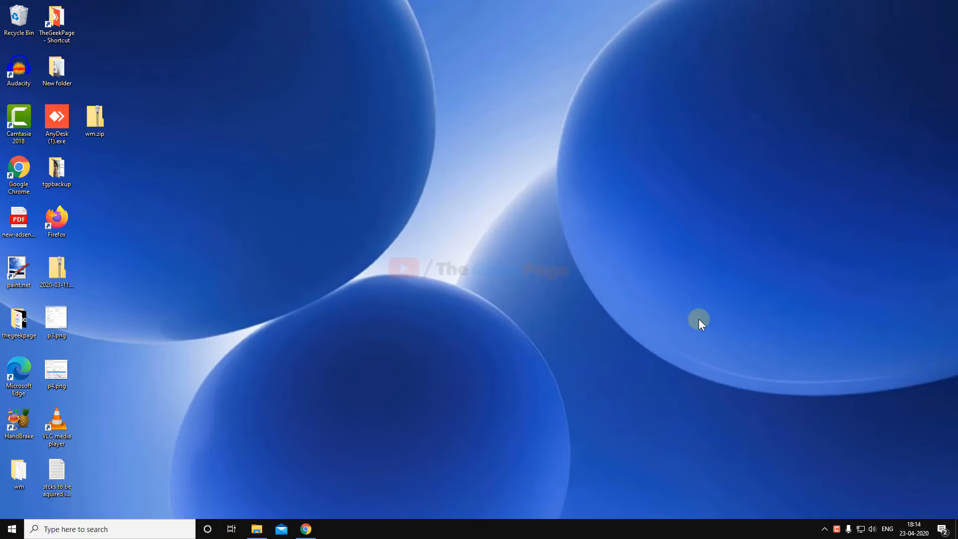
mouse_move(365, 221)
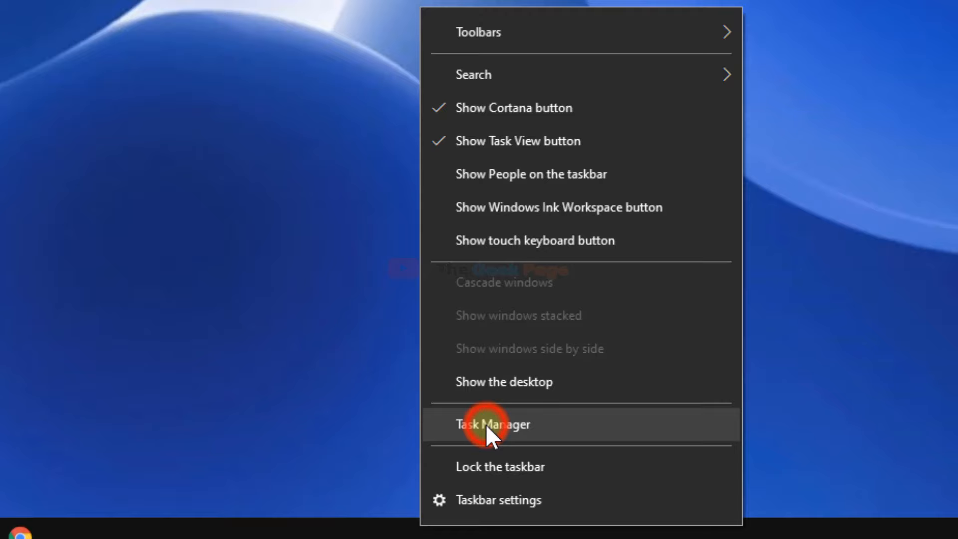
Restart the Windows Explorer process from Task Manager
click(491, 424)
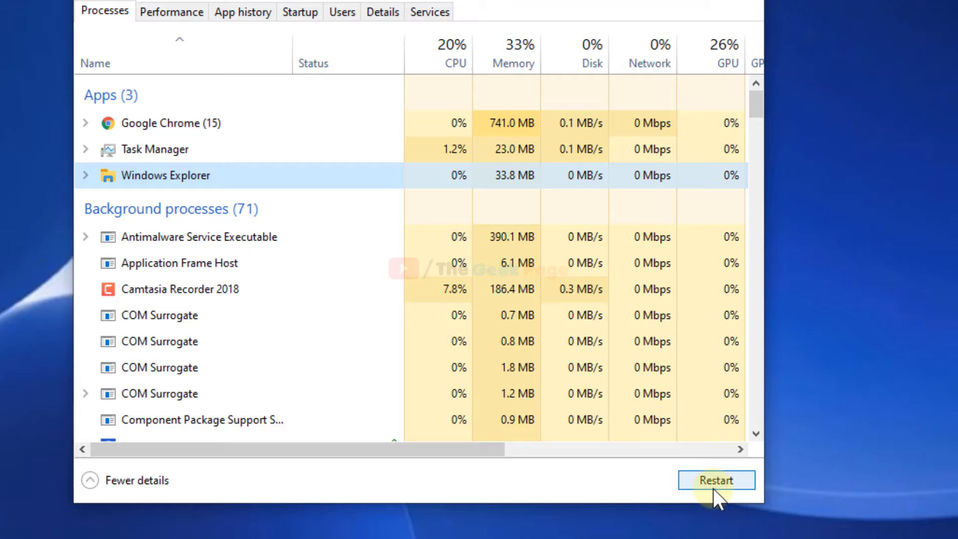
click(717, 481)
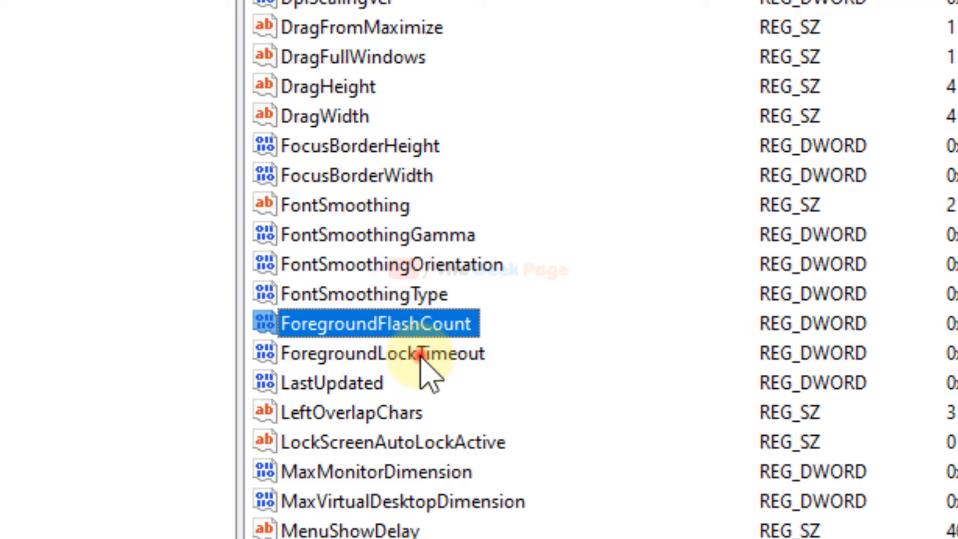
Change ForegroundLockTimeout to decimal 200000, confirm, and close Registry Editor
double_click(376, 324)
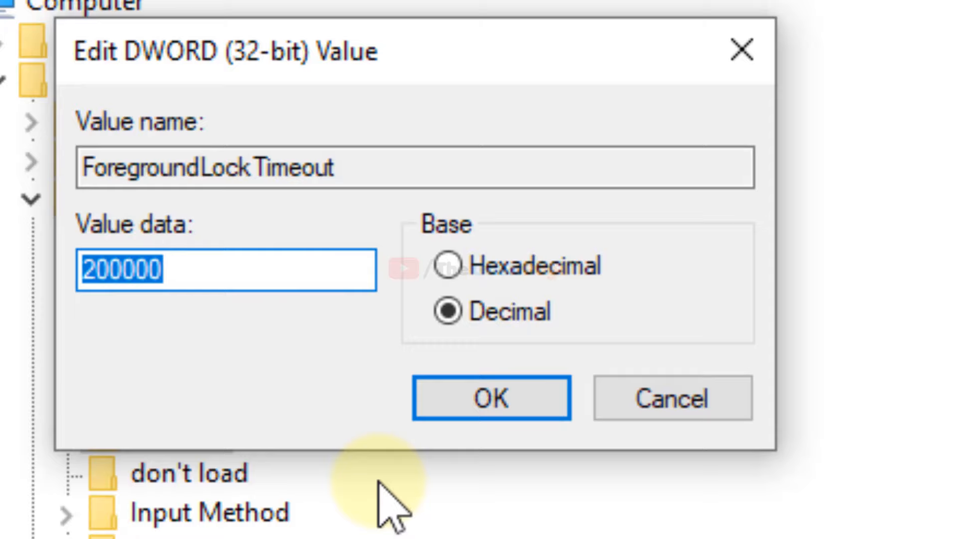
click(491, 398)
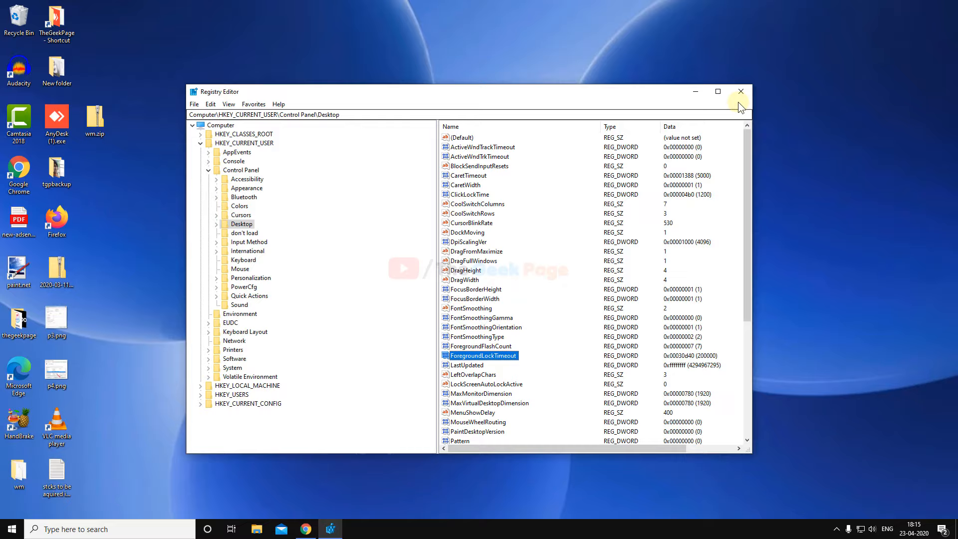
click(740, 91)
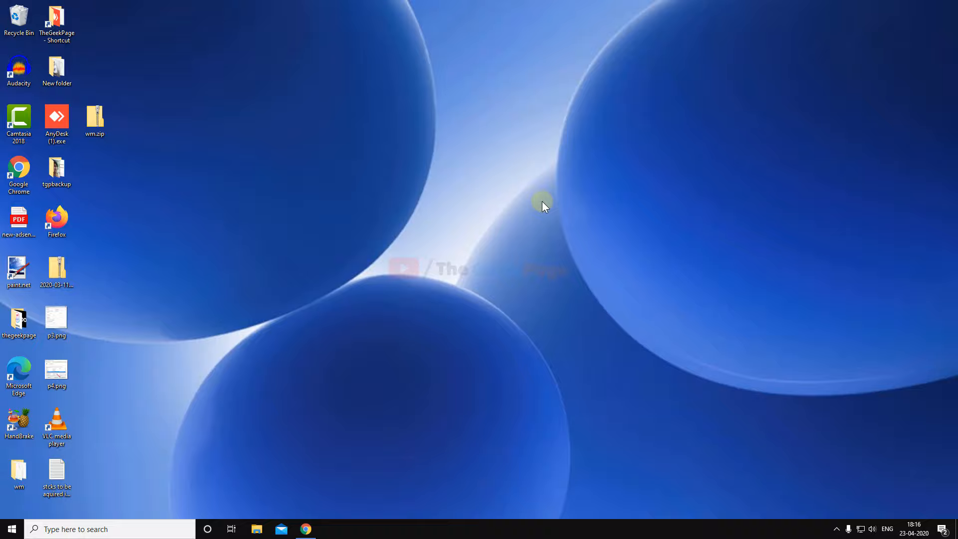
Launch System Properties by searching for sysdm from the taskbar
text(sysdm)
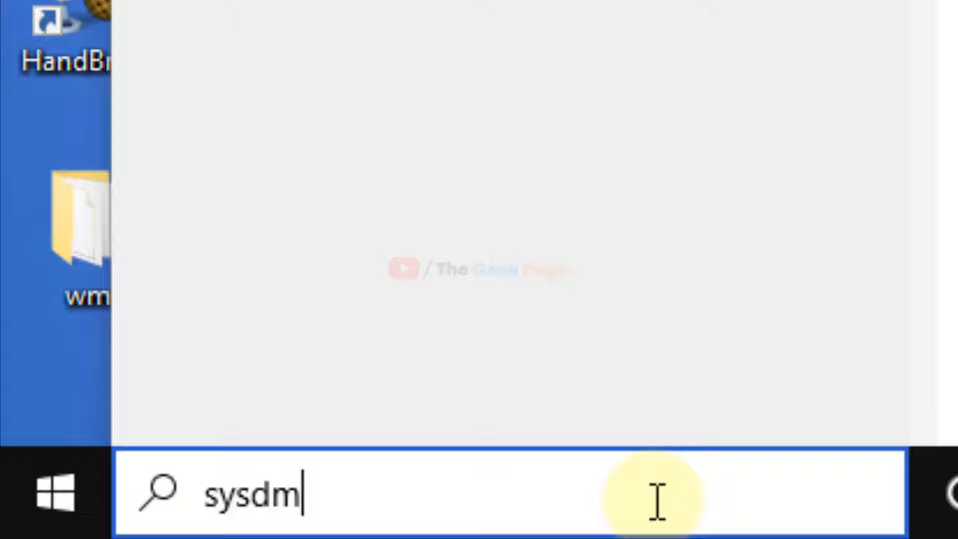
key(Enter)
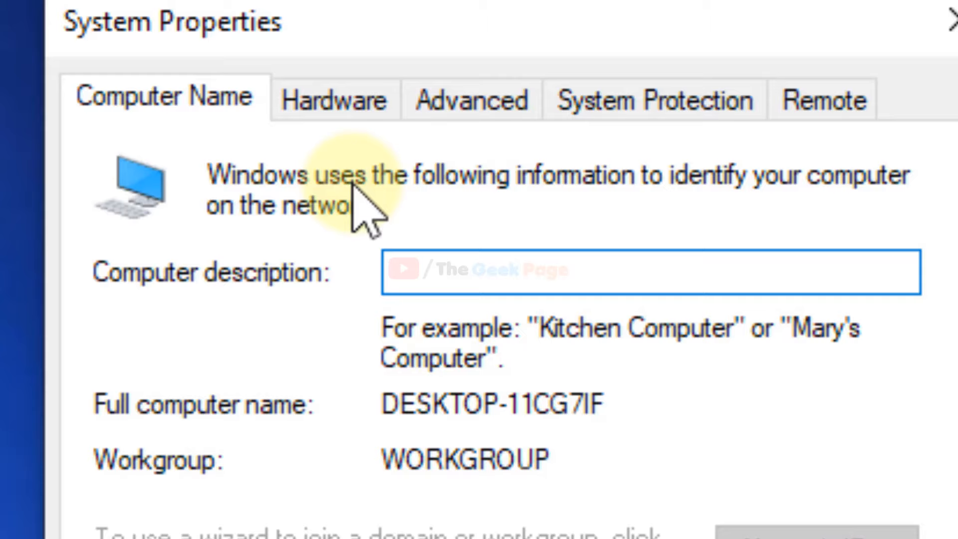